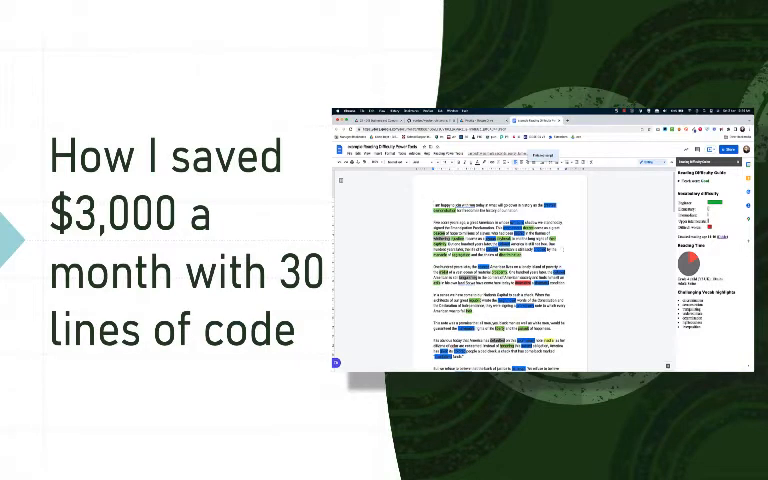
# Step: Import json and define the a–z letters string
pyautogui.scroll(-3)
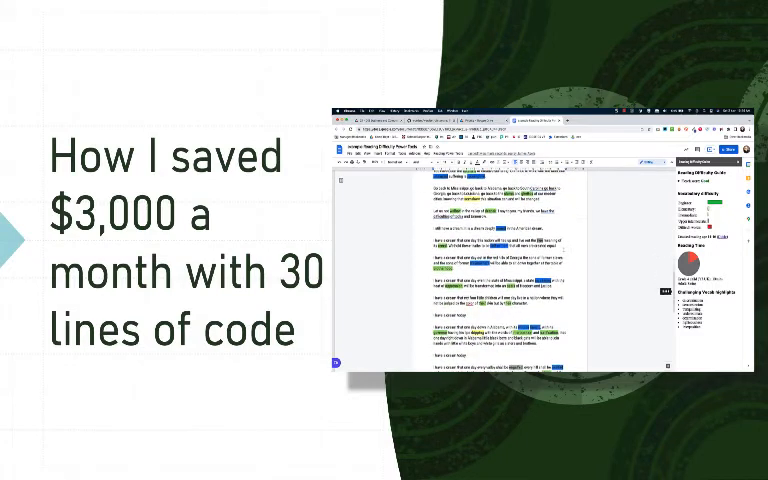
pyautogui.scroll(-3)
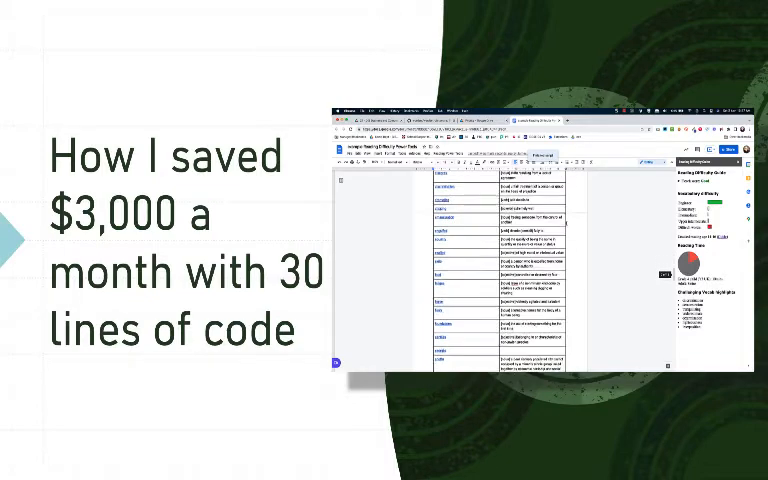
pyautogui.scroll(-3)
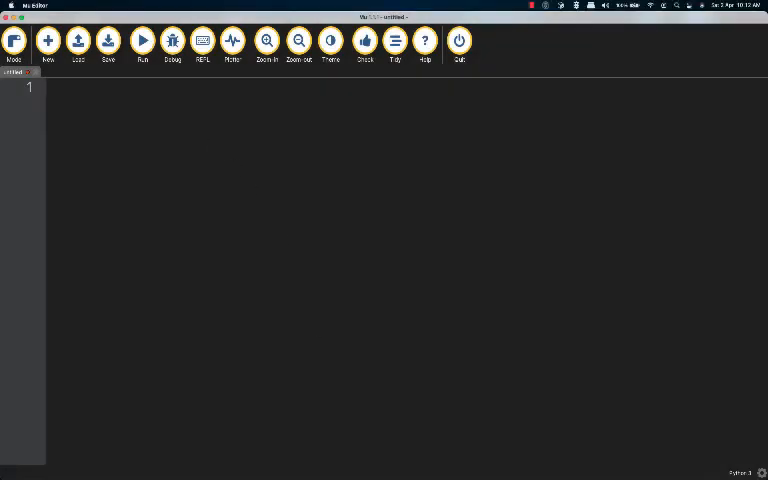
pyautogui.write('import json')
pyautogui.write('letters="abcdefghijkl')
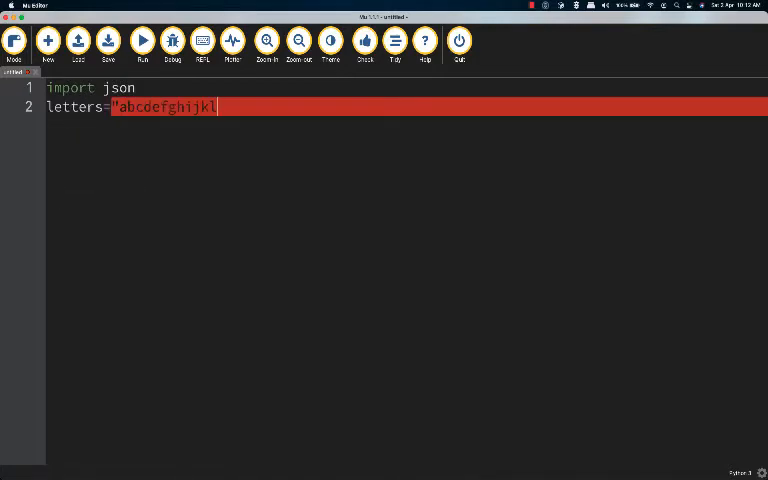
pyautogui.write('mnopqrstuvwxyz"')
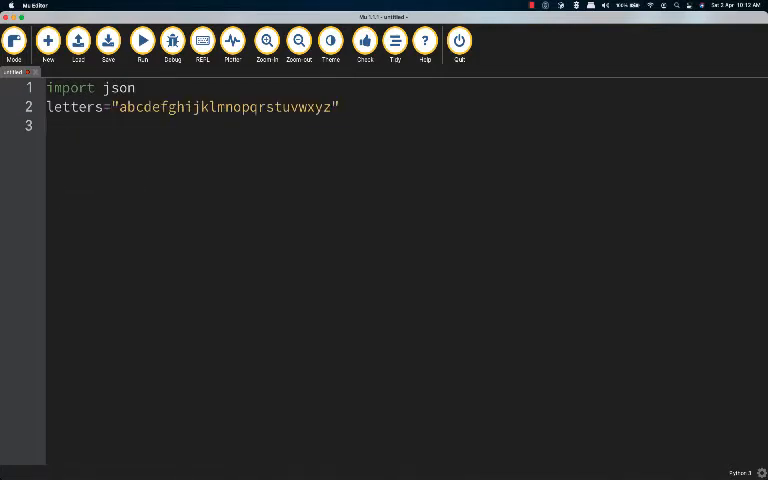
# Step: Create the processedwords list and masterdict dict, and loop over letters opening each i+'.json' file
pyautogui.write('processedwords')
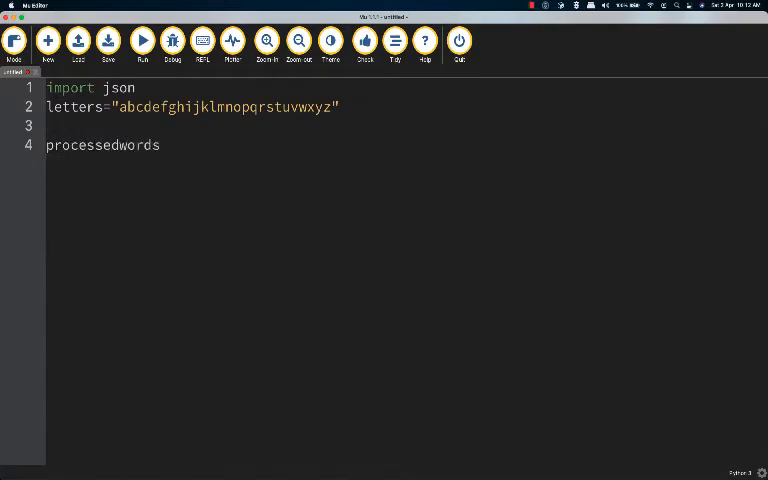
pyautogui.write('= []')
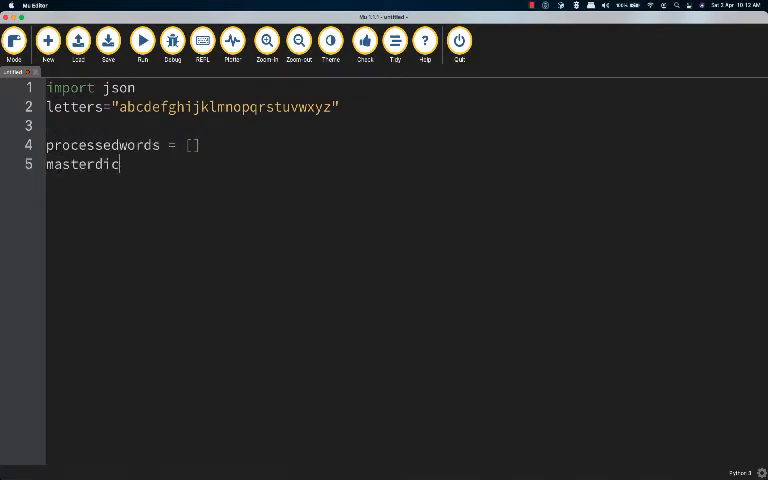
pyautogui.write('t = {}')
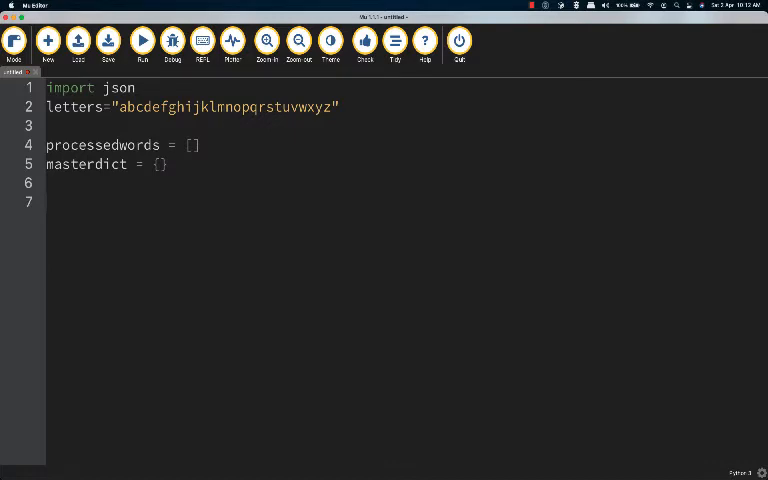
pyautogui.write('for i in letters:')
pyautogui.write('with')
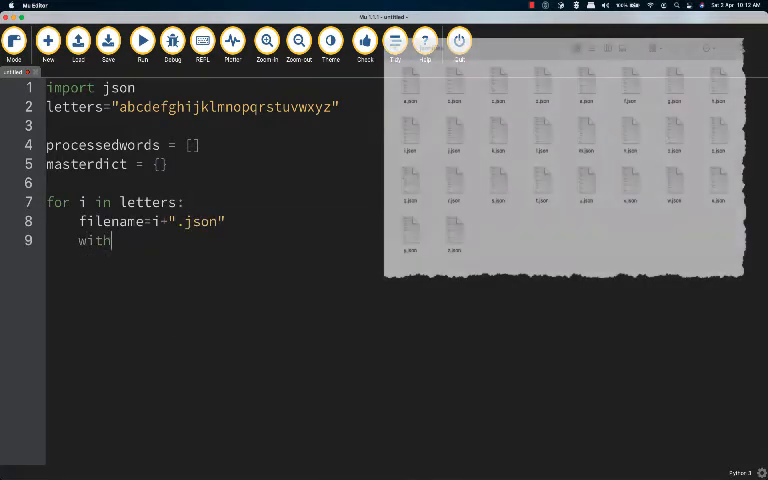
pyautogui.write('open(filename)')
pyautogui.write('for i in m')
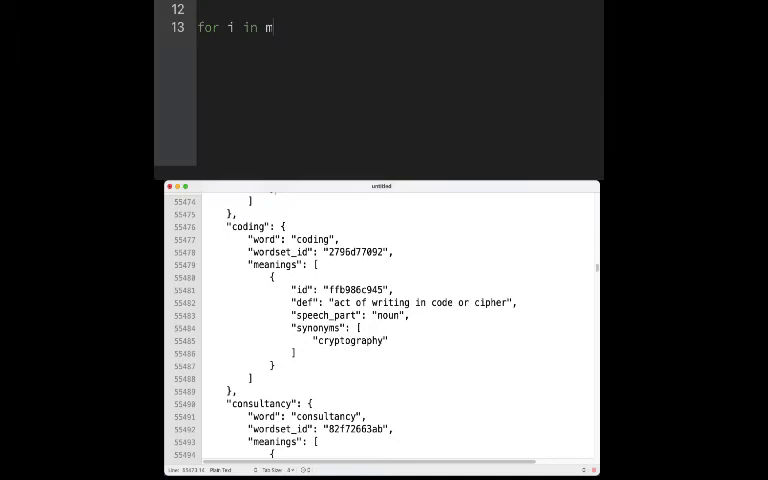
# Step: Loop over masterdict.values(), skipping words with spaces and setting definition = y['def'] from meanings[0]
pyautogui.write('asterdict.values')
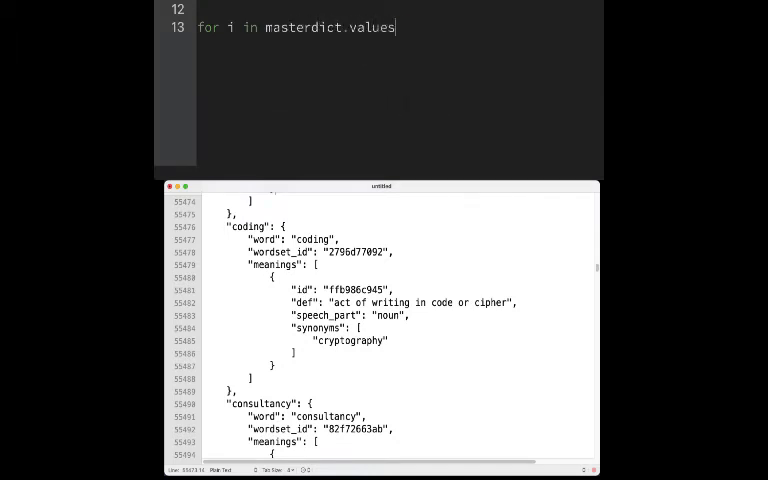
pyautogui.write('():')
pyautogui.write('if " " in i[\'word\']:')
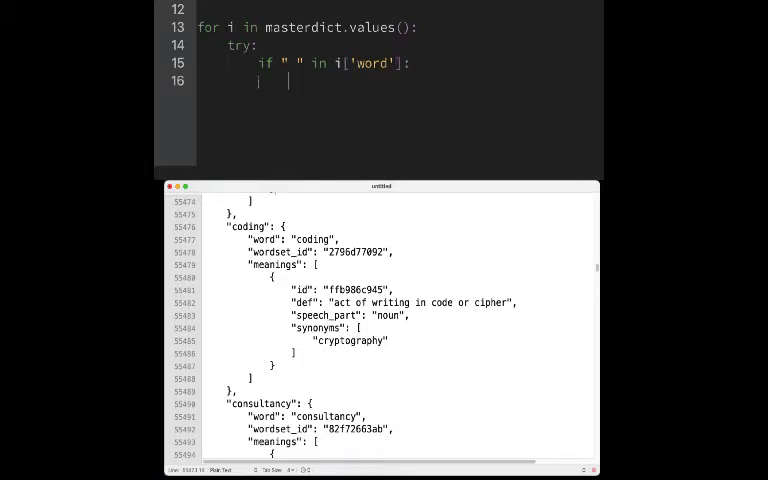
pyautogui.write('continue')
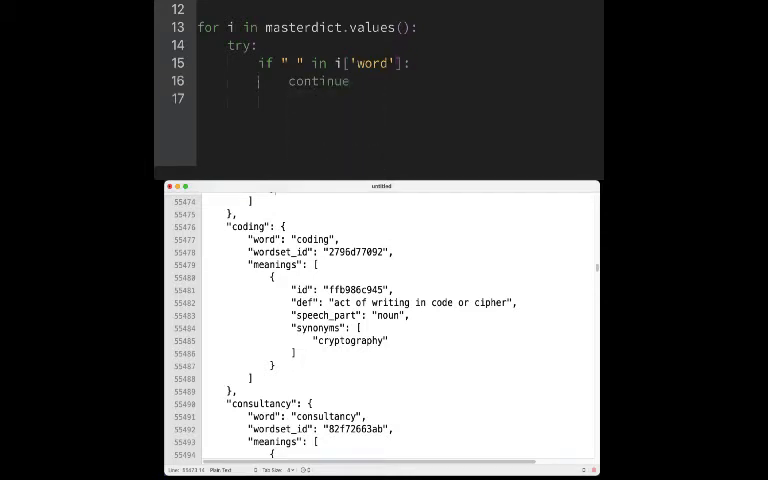
pyautogui.write('else:')
pyautogui.write('y = i')
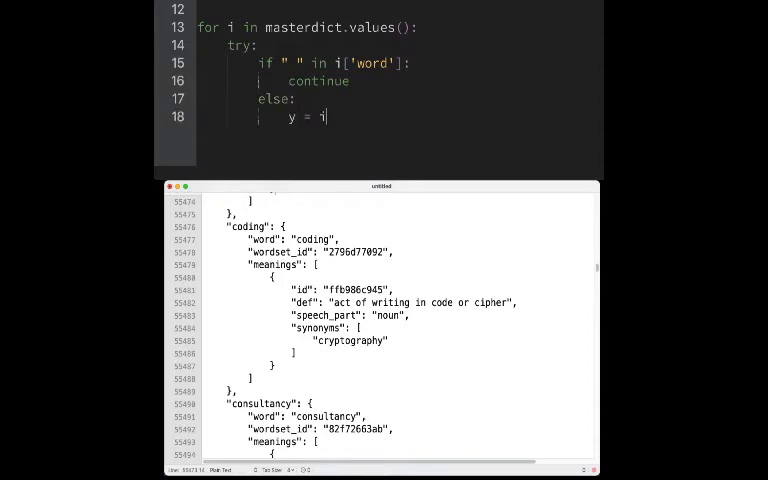
pyautogui.write("['meanings']")
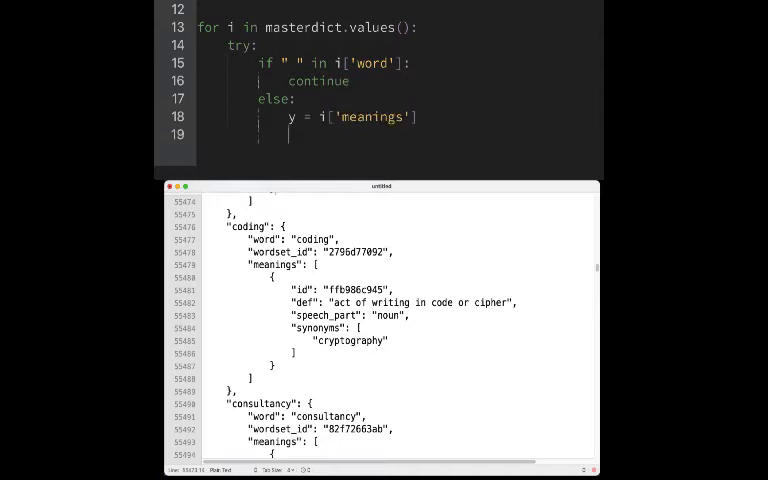
pyautogui.write('y = y[0')
pyautogui.write('defin')
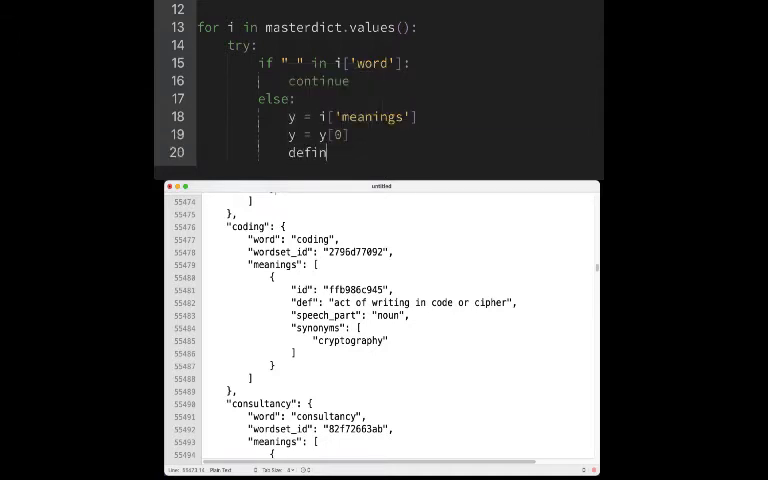
pyautogui.write('ition =')
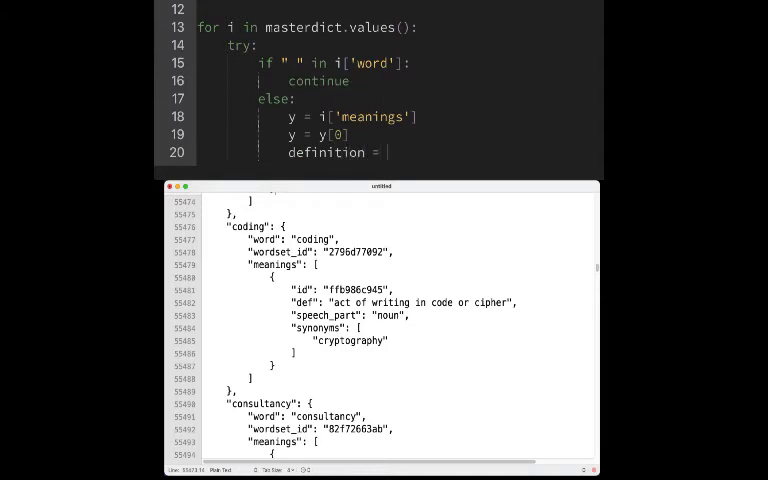
pyautogui.write("y['def']")
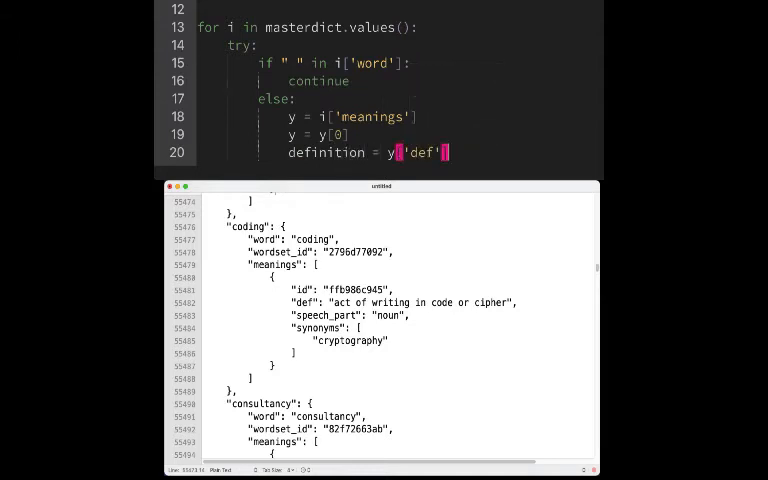
pyautogui.write('definition = definition.replace(",",""')
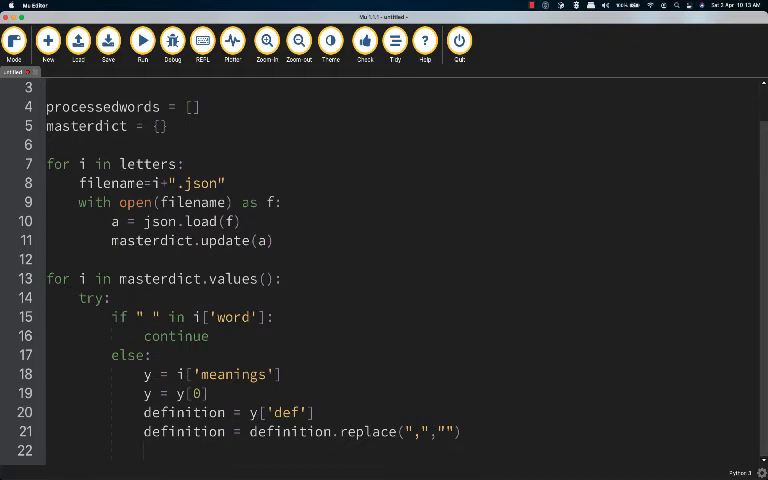
# Step: Build each word,definition,part-of-speech line, print and append it, then start writing mywords.csv
pyautogui.write('line =')
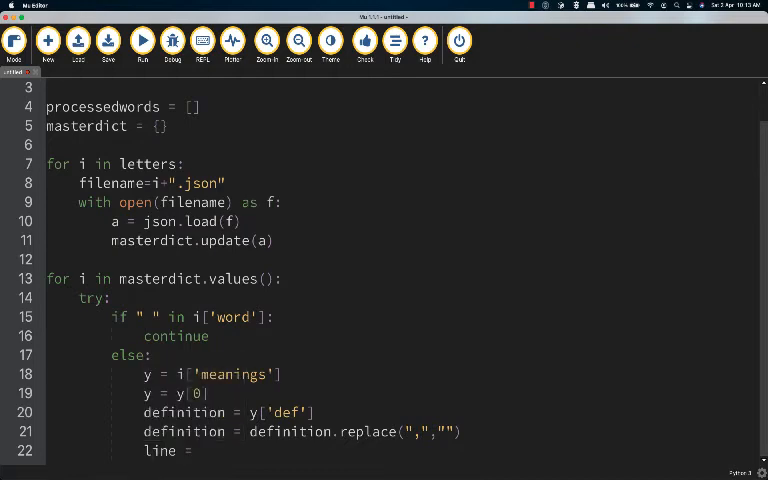
pyautogui.write('i[\'word\'] +","+')
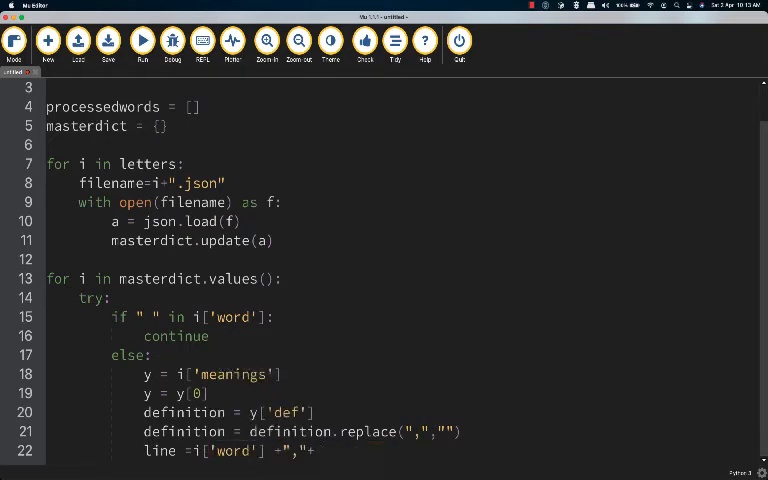
pyautogui.write('definition+","+y["speech_part"')
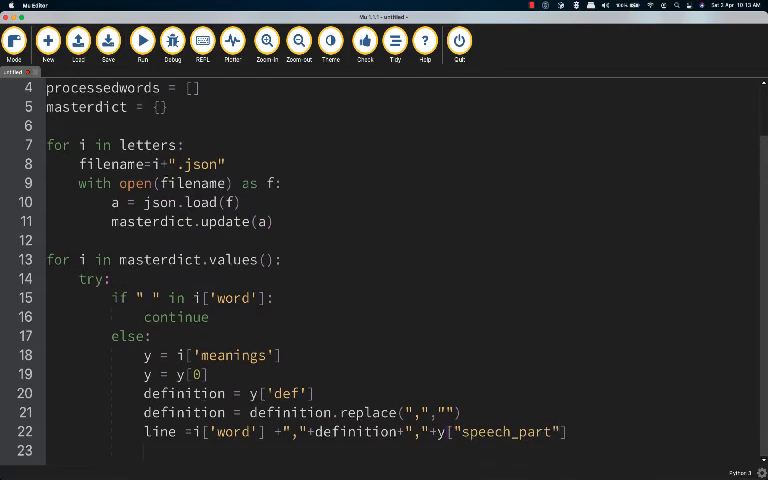
pyautogui.write('print(line')
pyautogui.write('processedwords.app')
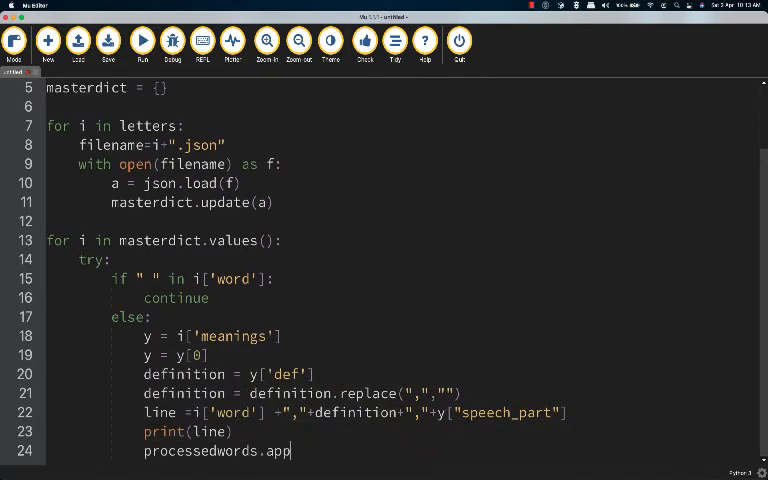
pyautogui.write('end(line)')
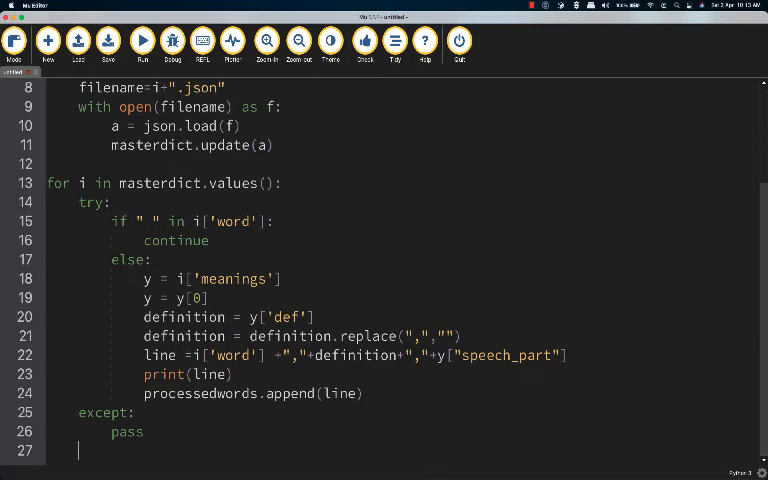
pyautogui.write('with open("mywords.csv","w") as newfi')
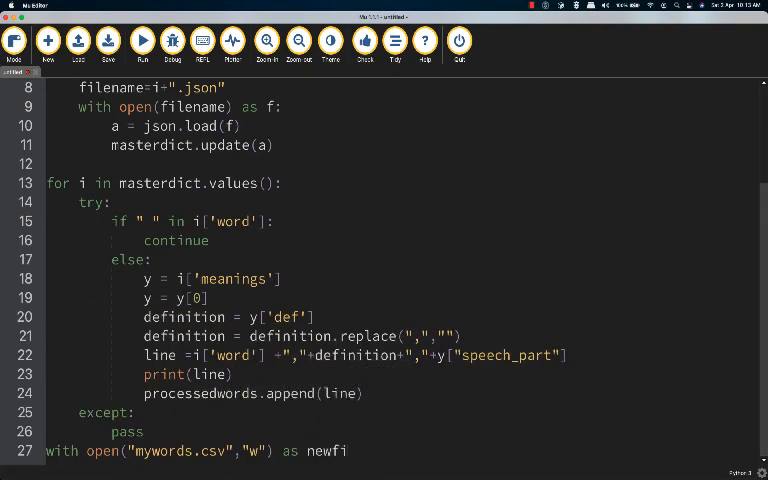
pyautogui.write('pr')
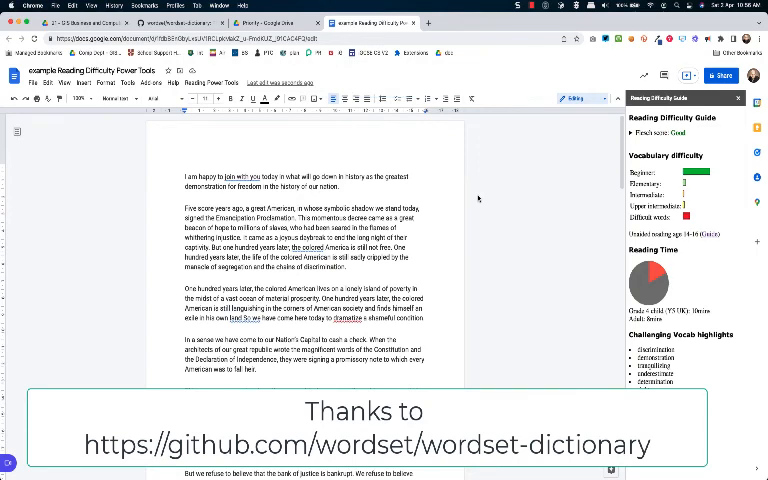
# Step: Return to the Google Doc's glossary table and open the Reading Power Tools add-on menu
pyautogui.click(211, 82)
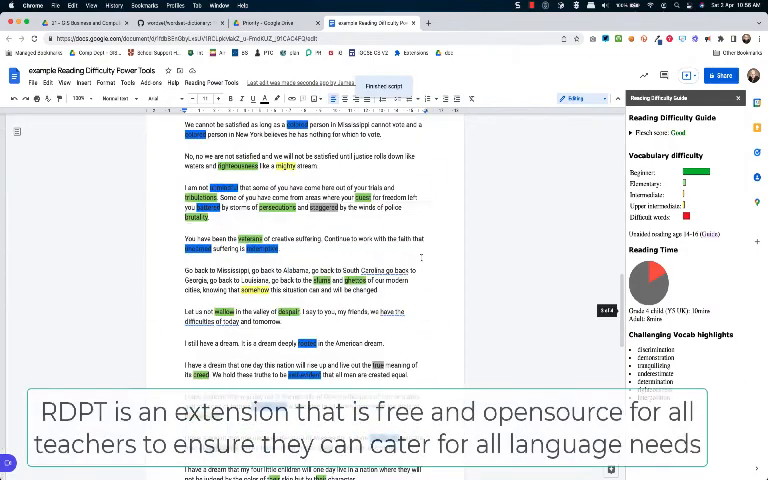
pyautogui.scroll(-3)
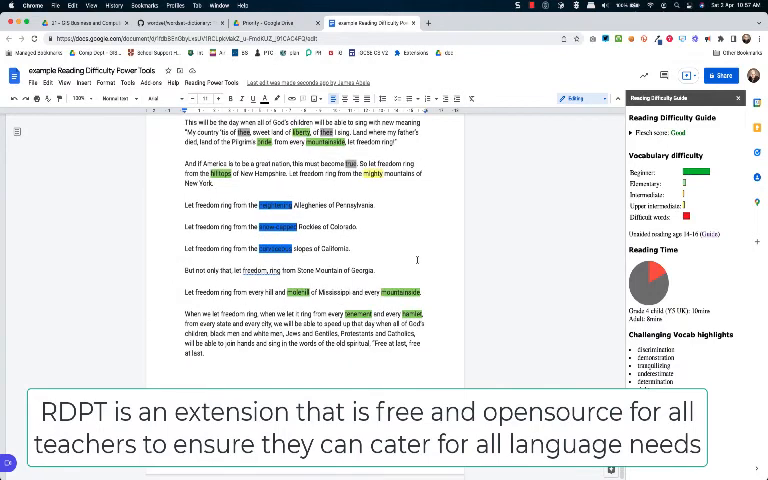
pyautogui.click(212, 83)
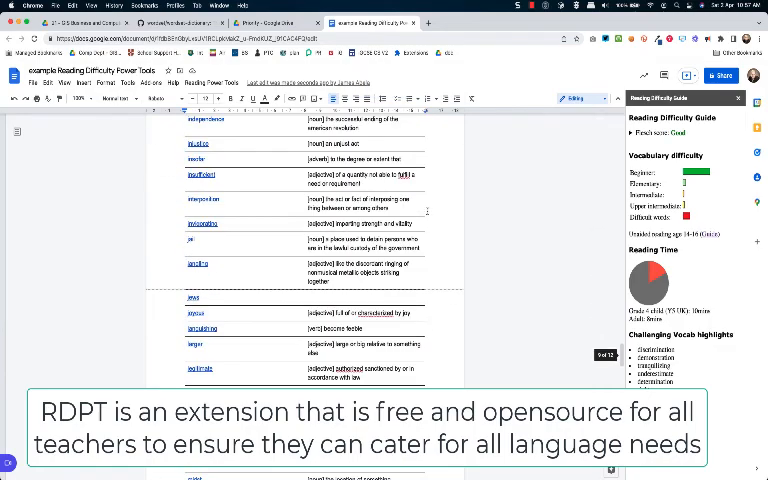
pyautogui.click(214, 81)
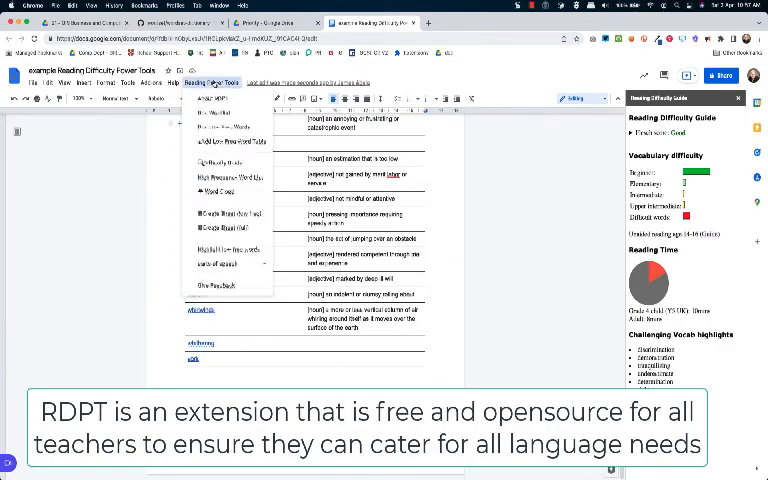